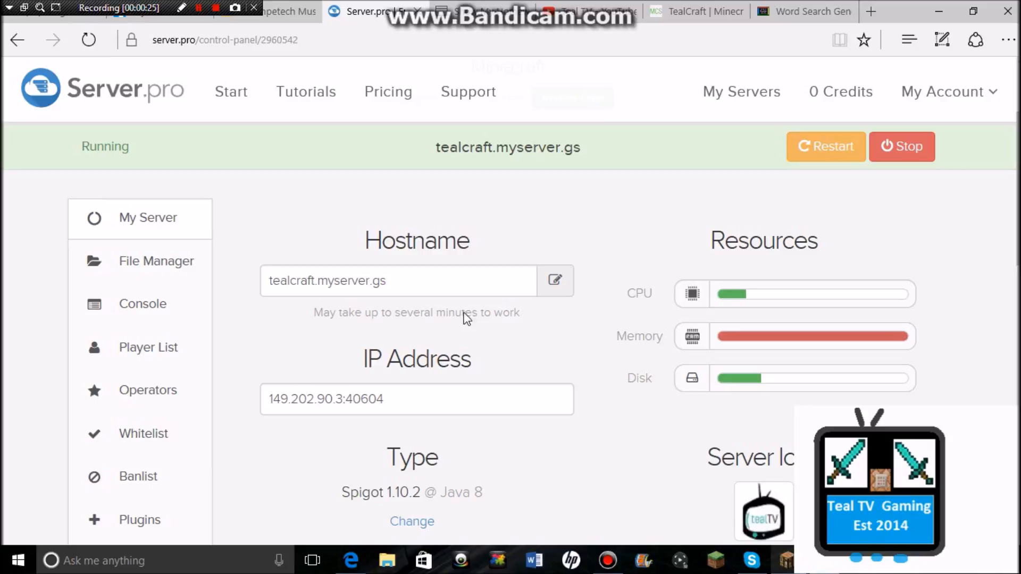
mouse_move(198, 264)
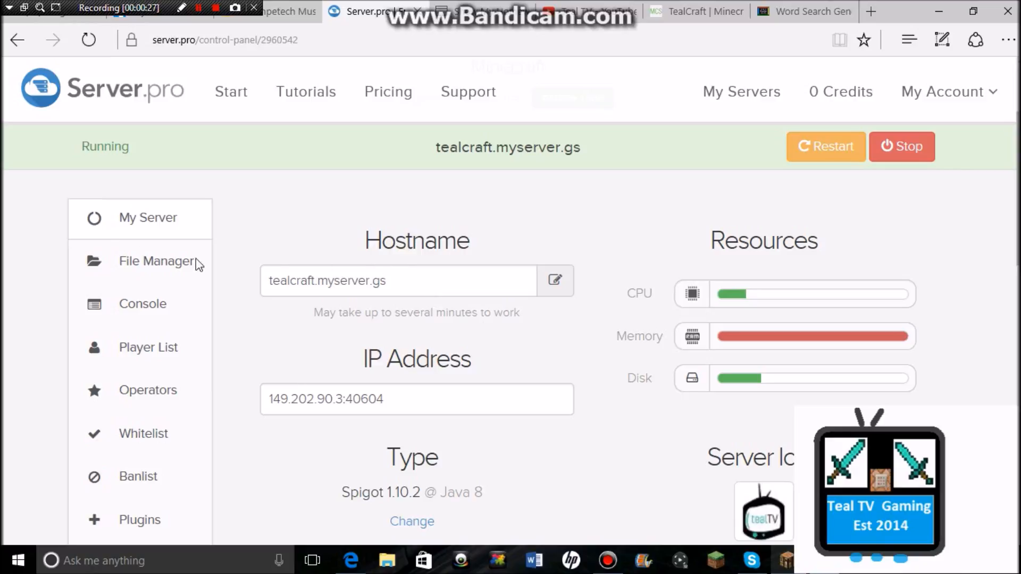
mouse_move(110, 268)
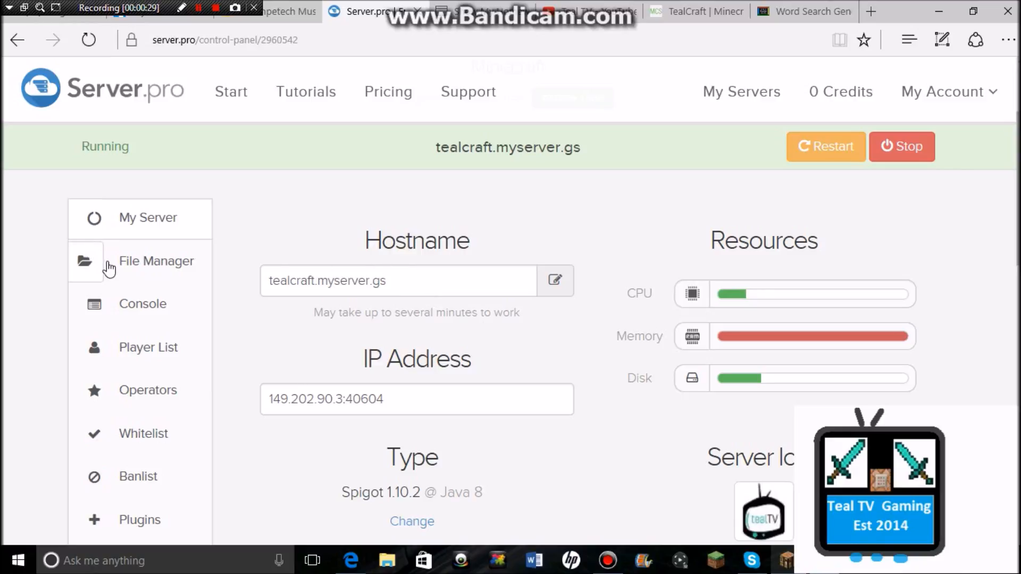
Search the Plugins catalogue for 'permissionsex' so PermissionsEx appears first in the results.
scroll(down, 3)
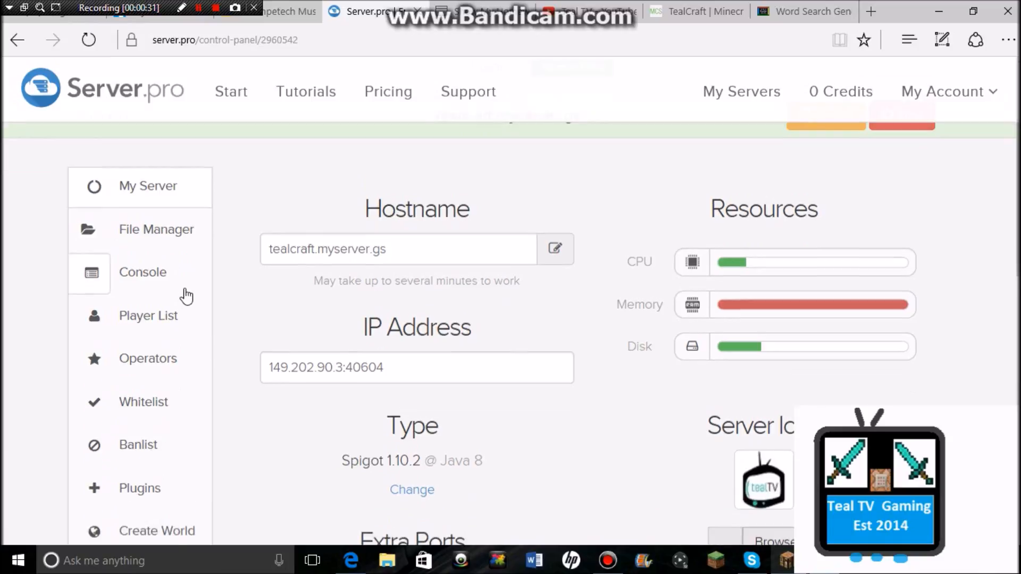
scroll(down, 3)
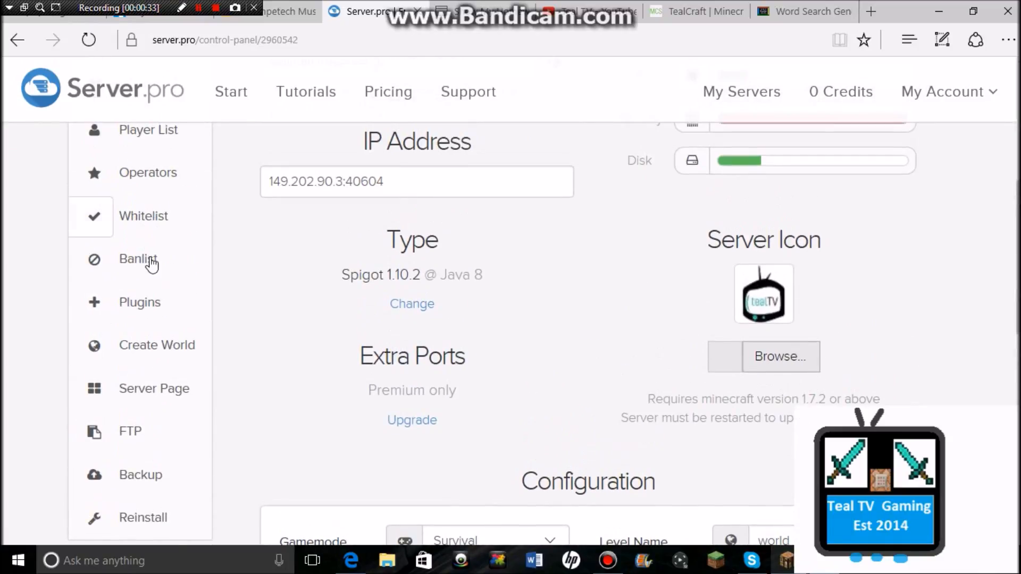
click(139, 302)
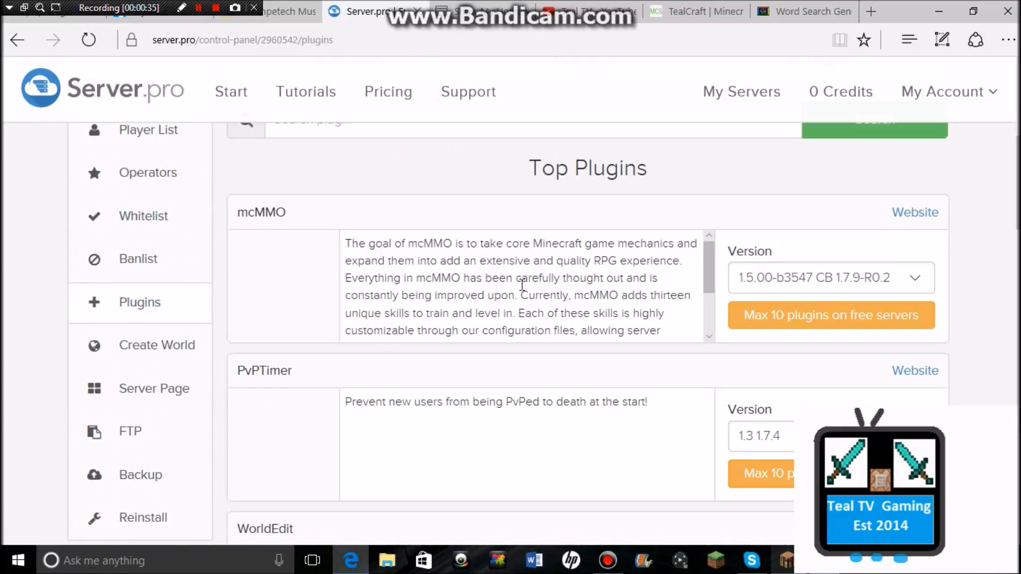
scroll(up, 3)
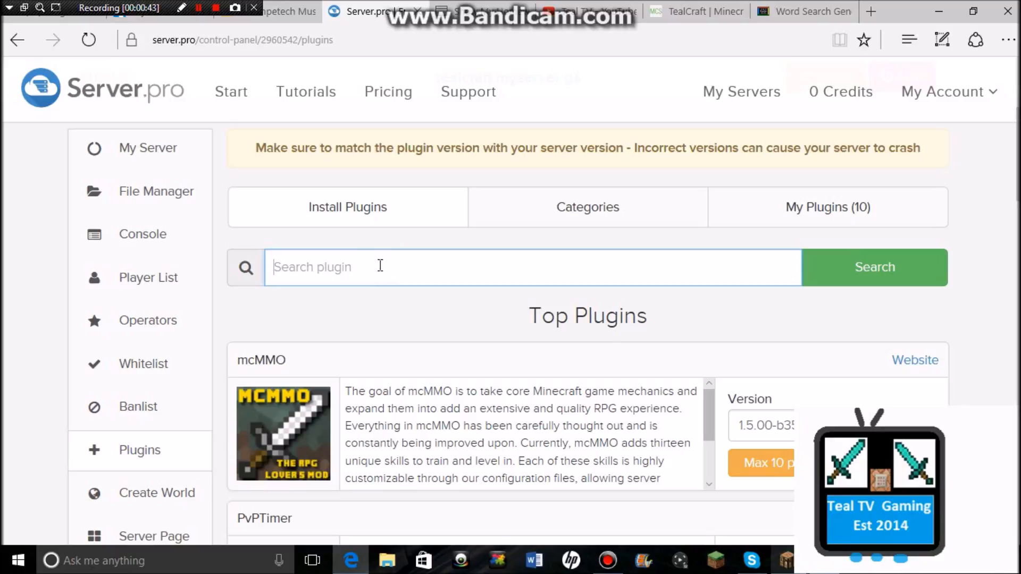
text(perm)
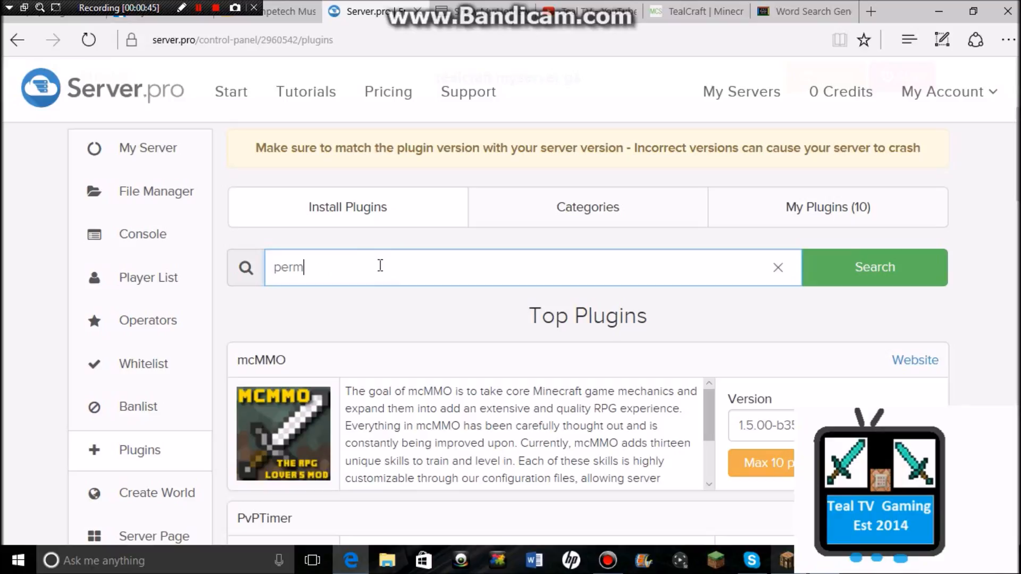
text(issions)
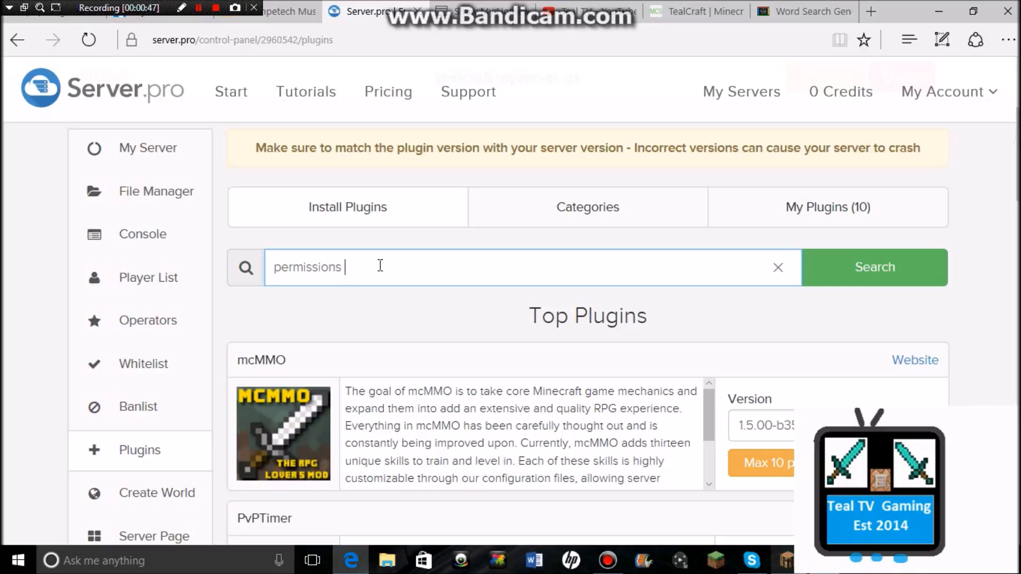
text(ex)
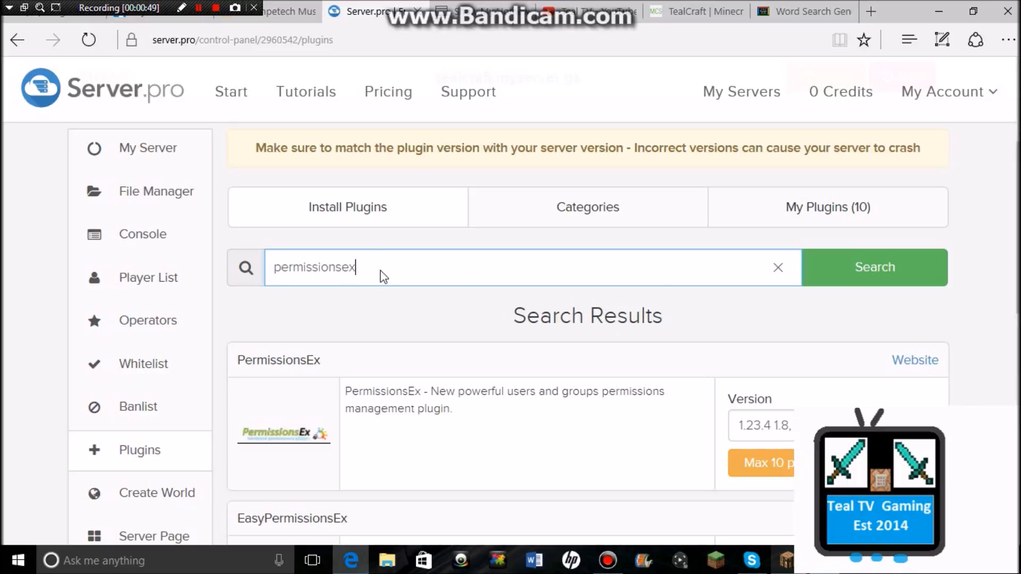
scroll(down, 3)
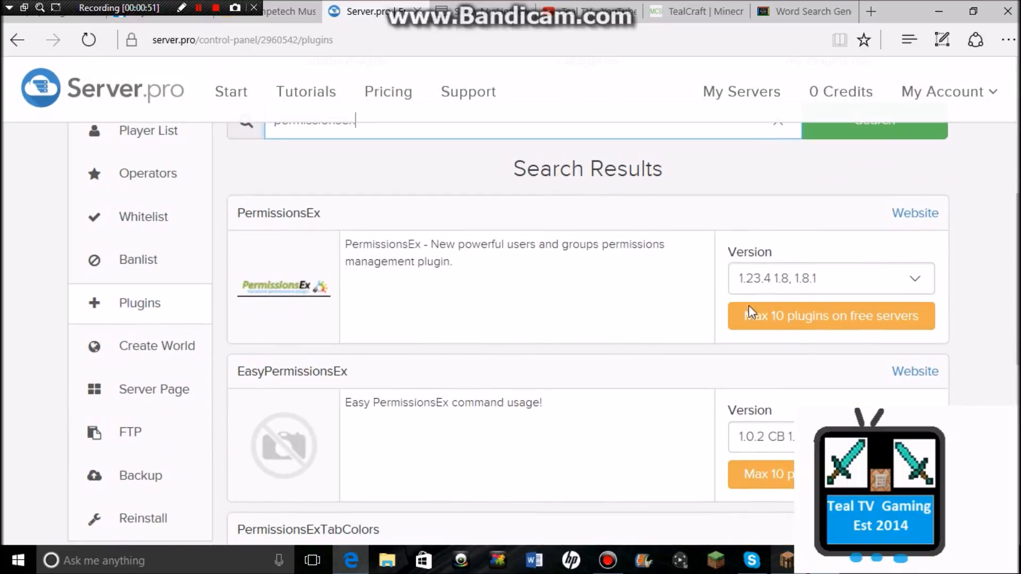
mouse_move(768, 325)
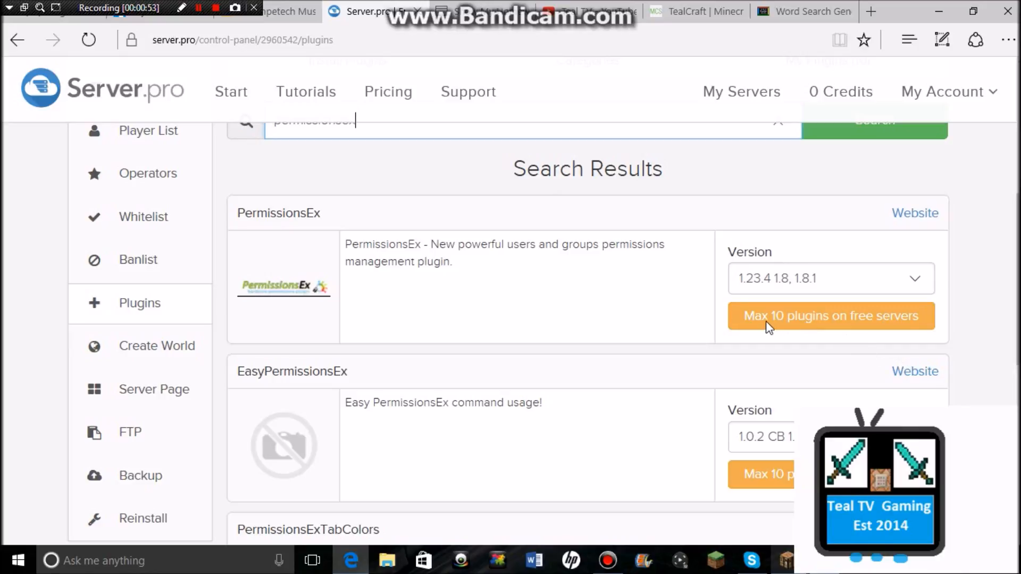
scroll(up, 3)
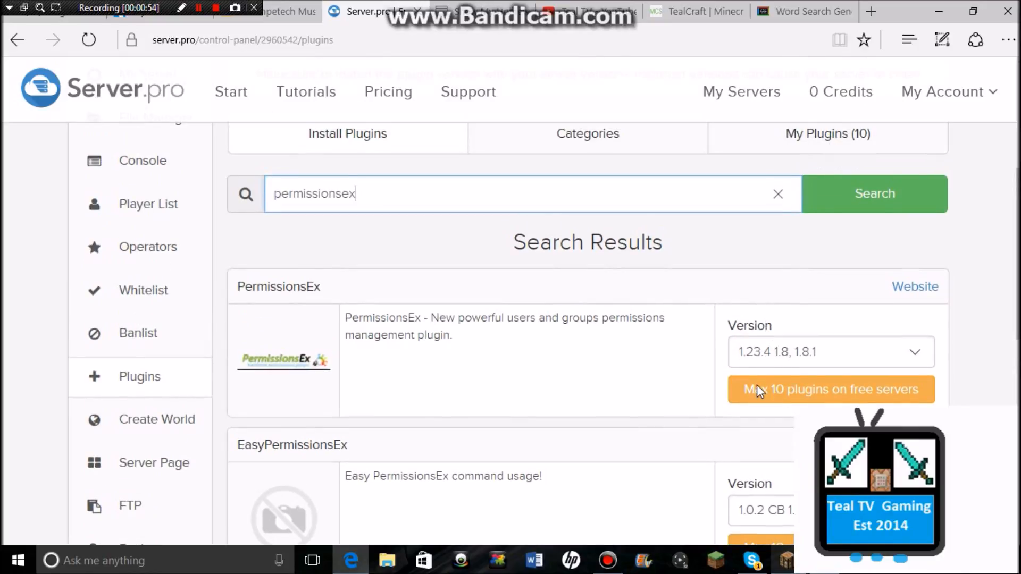
Browse the My Plugins (10) list to confirm PermissionsEx-1.23.4 is installed.
click(827, 280)
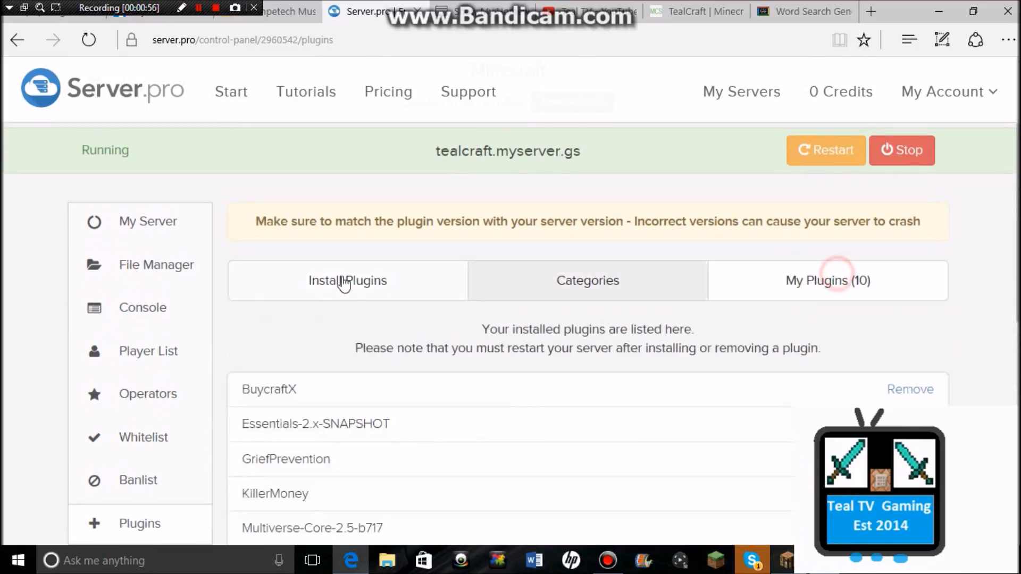
scroll(down, 3)
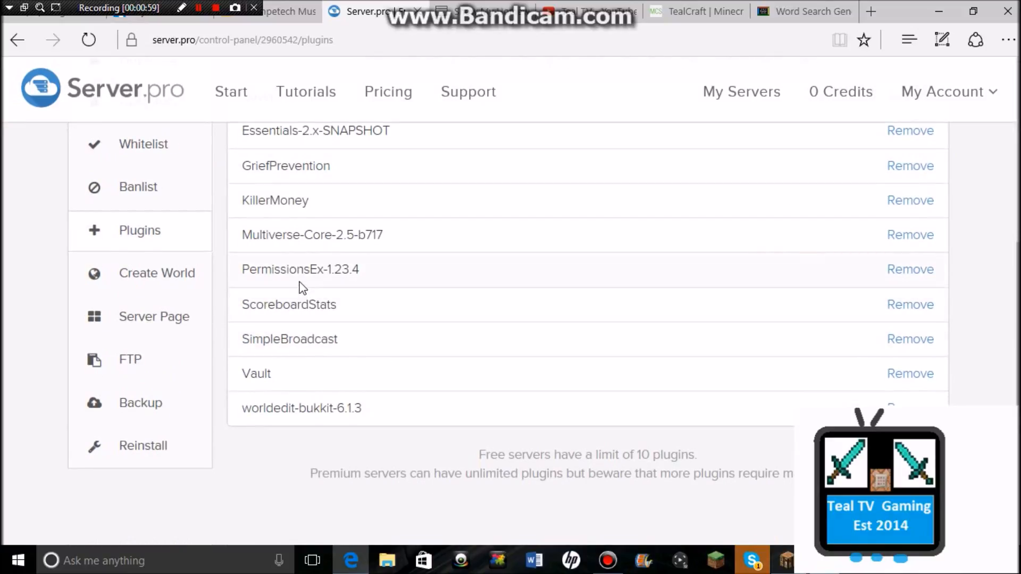
mouse_move(283, 265)
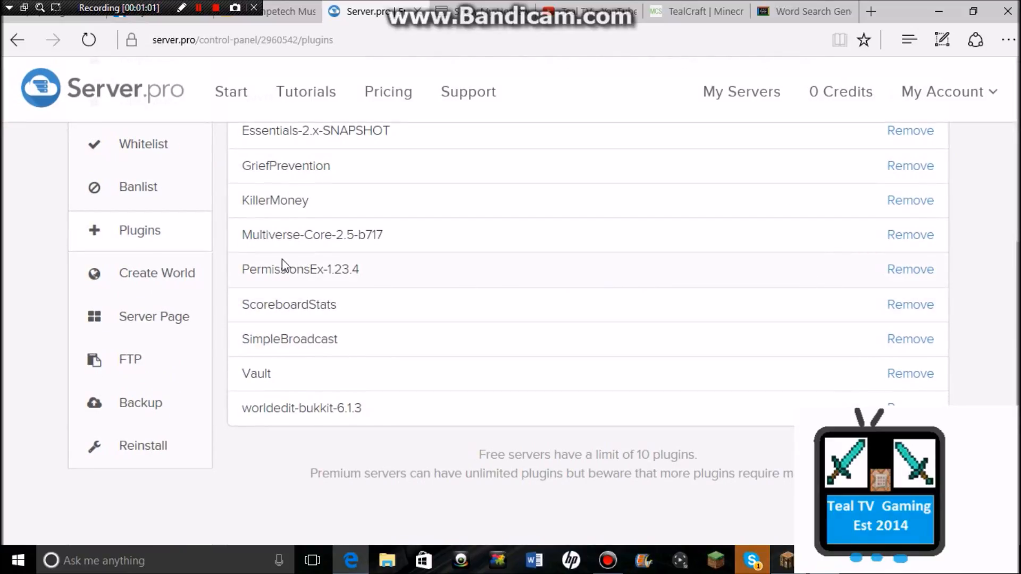
scroll(up, 3)
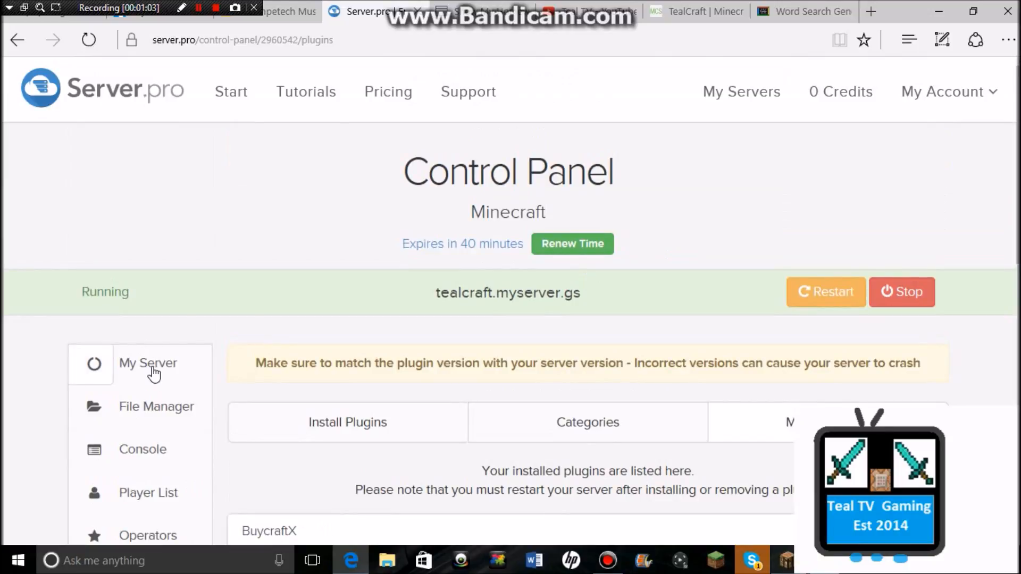
scroll(down, 3)
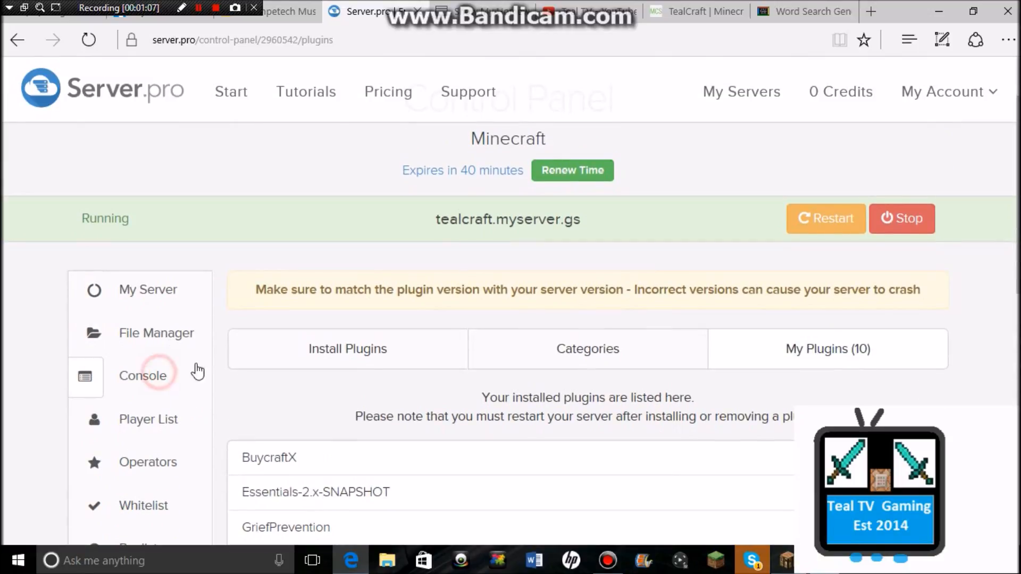
Send the 'reload' command from the server Console.
click(142, 376)
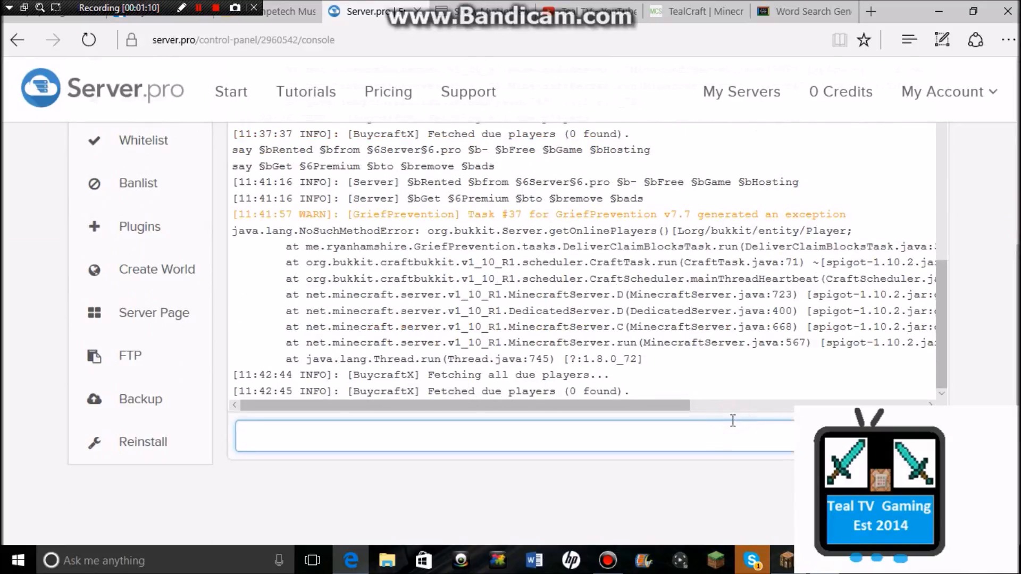
text(reload)
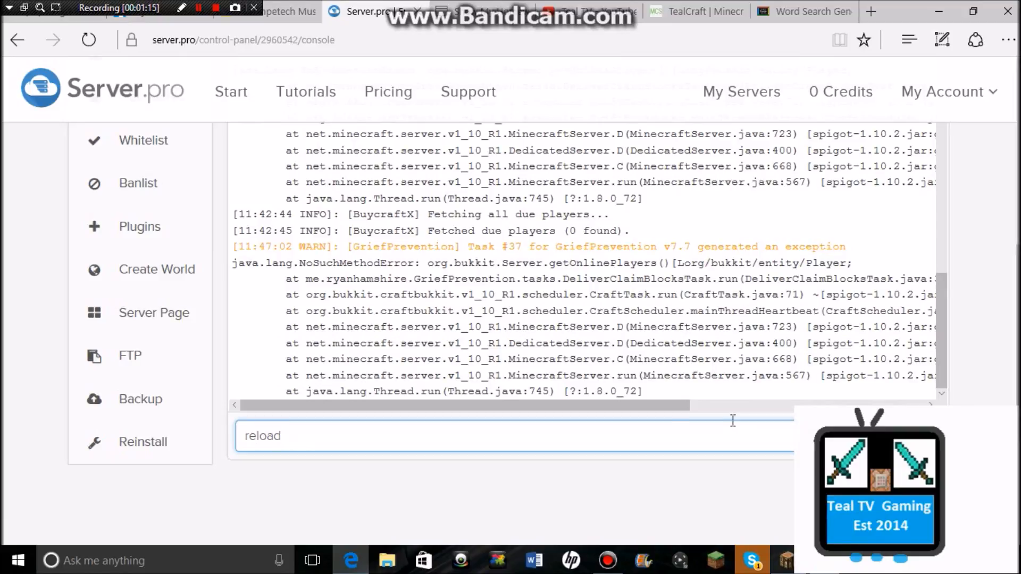
key(Return)
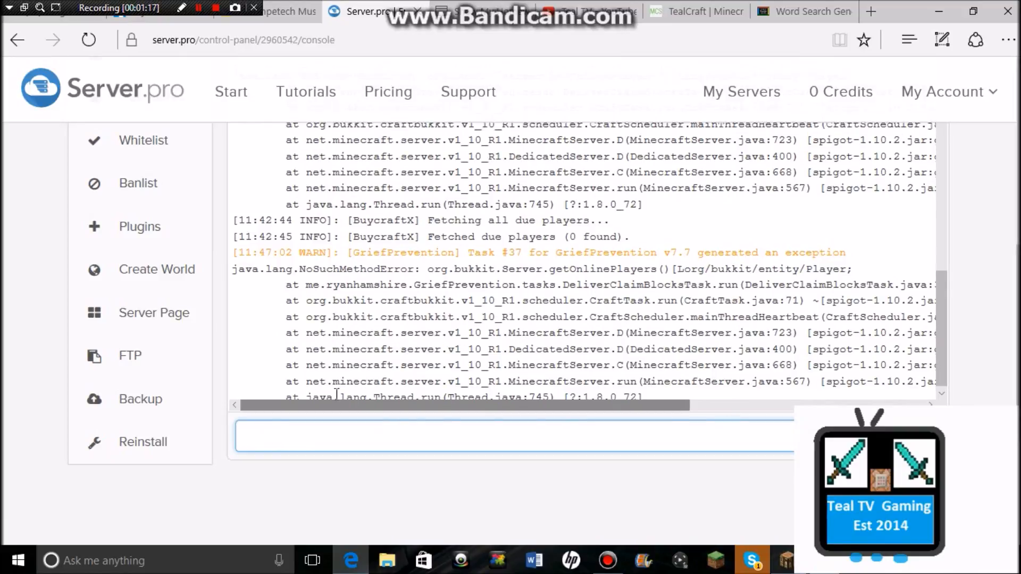
scroll(down, 3)
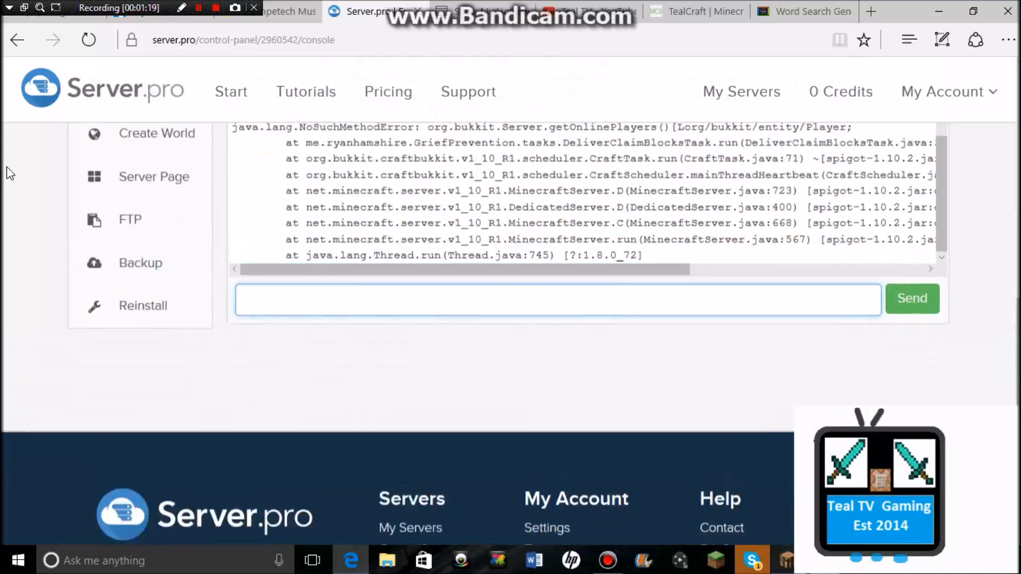
scroll(up, 3)
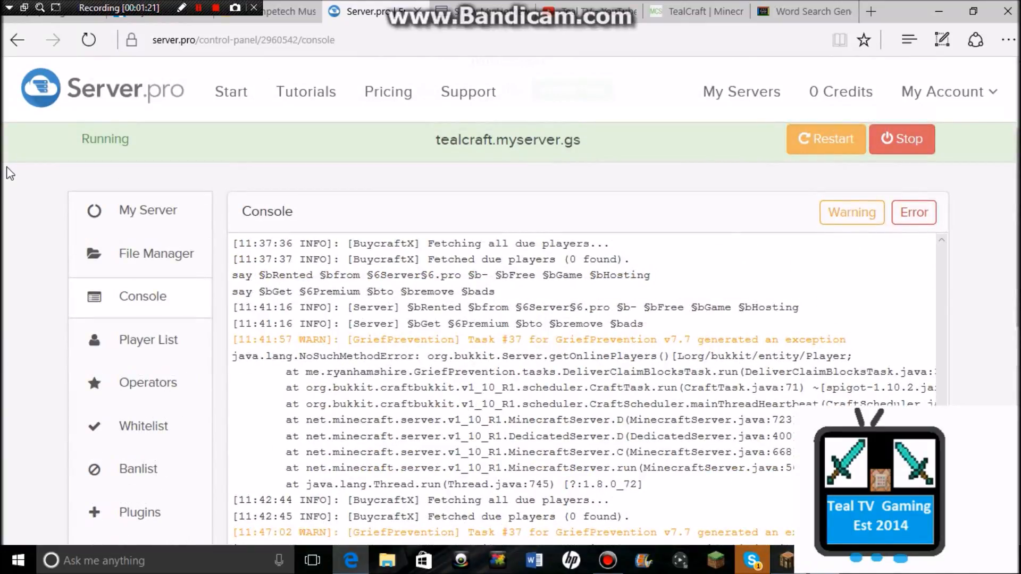
mouse_move(179, 267)
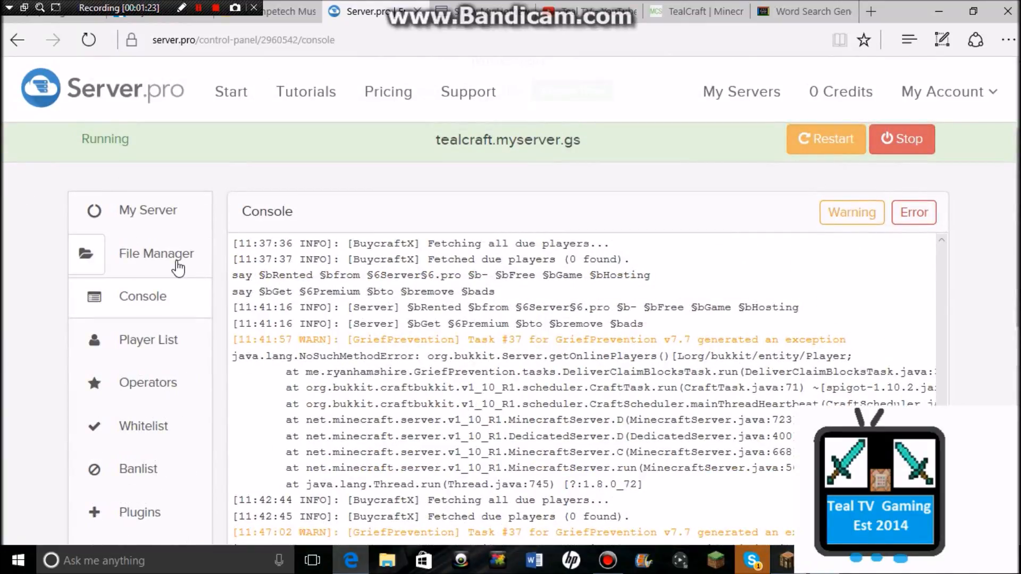
Navigate File Manager to plugins/PermissionsEx, showing config.yml and permissions.yml.
click(156, 253)
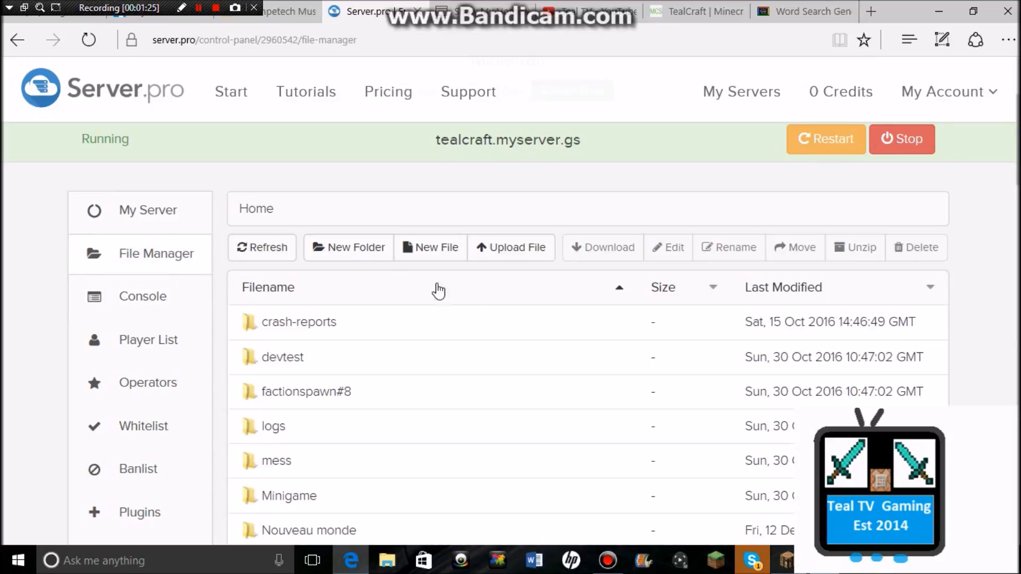
mouse_move(364, 269)
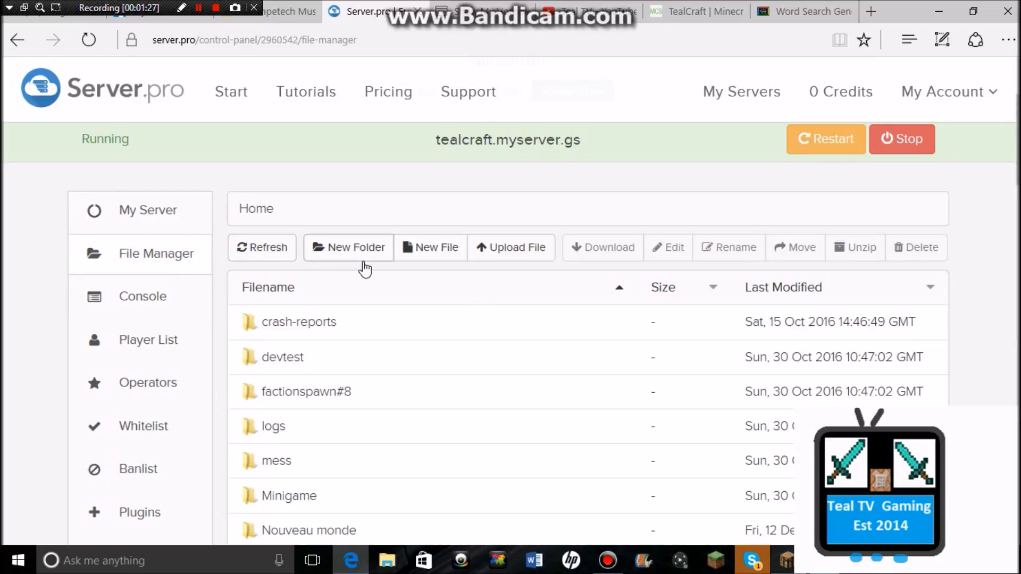
scroll(down, 3)
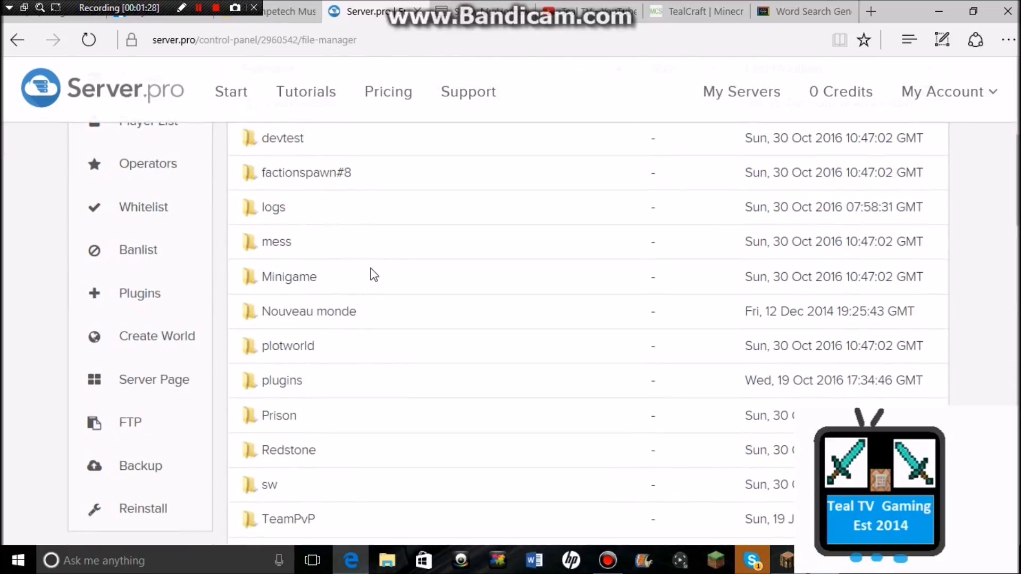
scroll(down, 3)
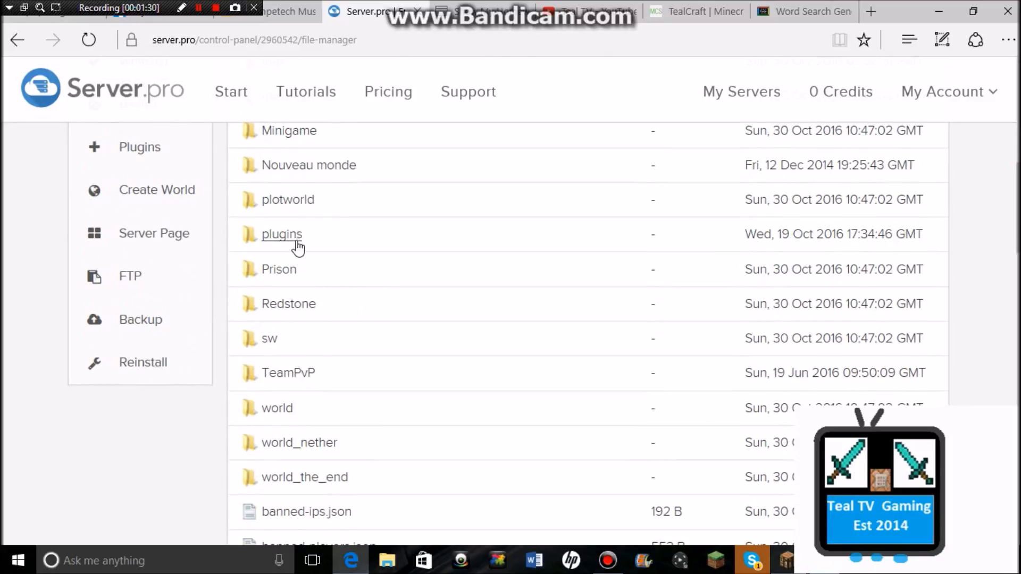
click(282, 235)
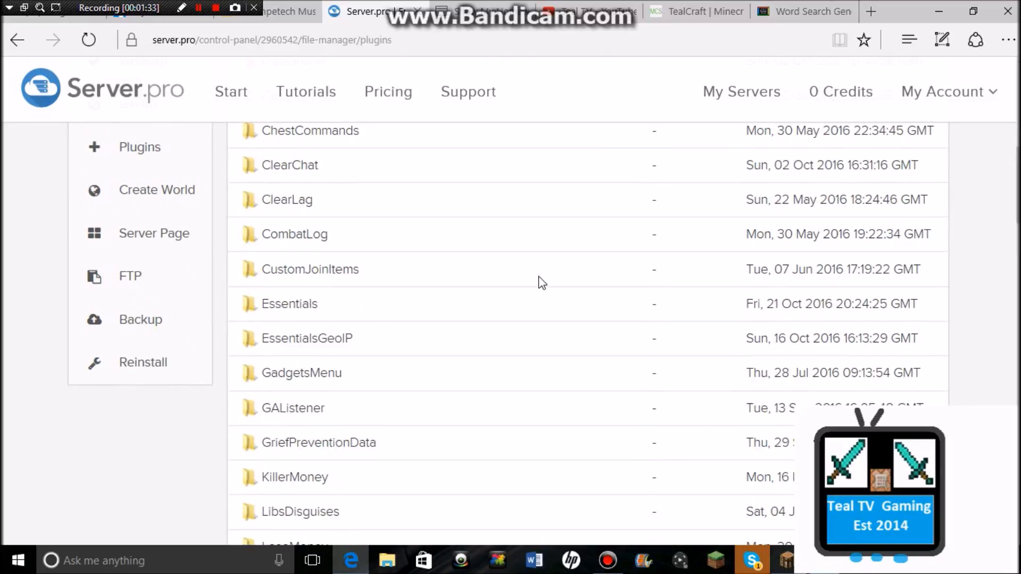
scroll(down, 3)
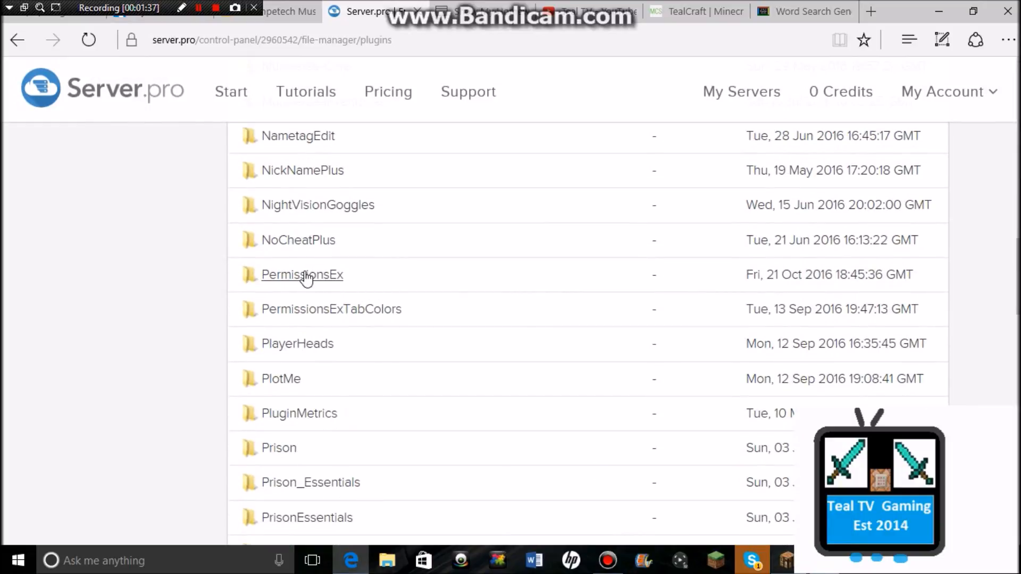
click(301, 274)
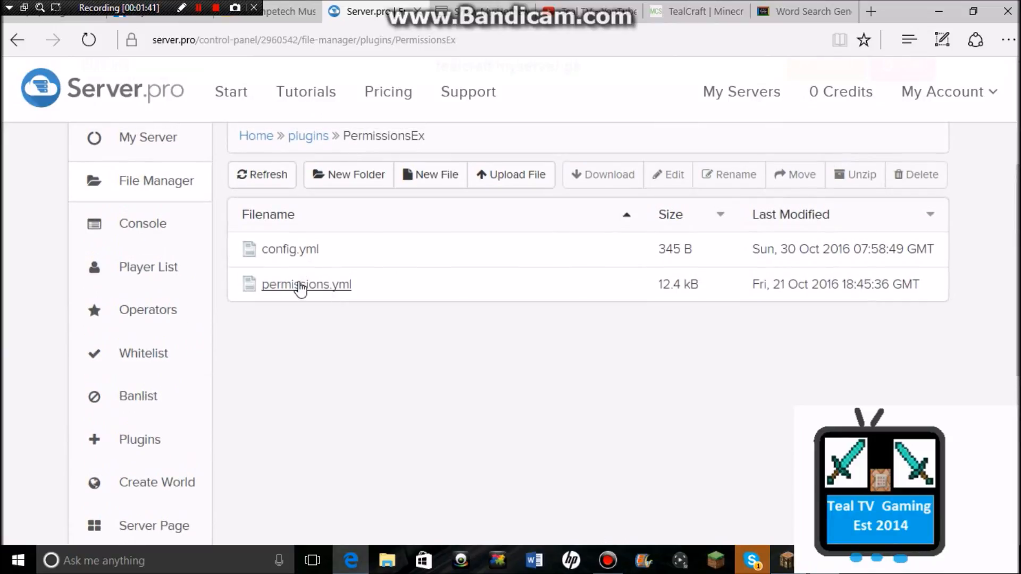
Open permissions.yml in the editor and scroll through groups like Builder and VIP2.
click(306, 285)
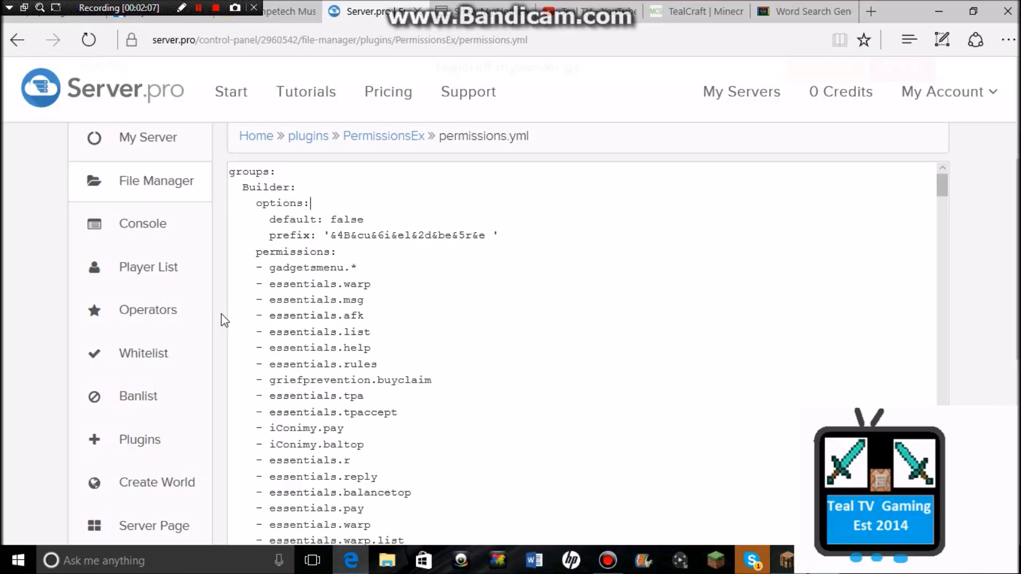
mouse_move(613, 245)
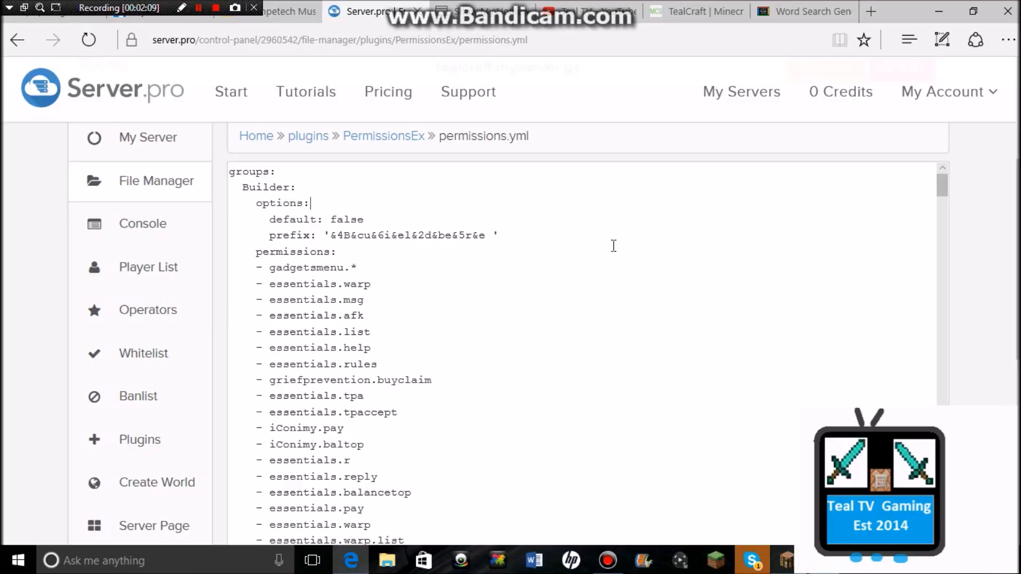
scroll(down, 3)
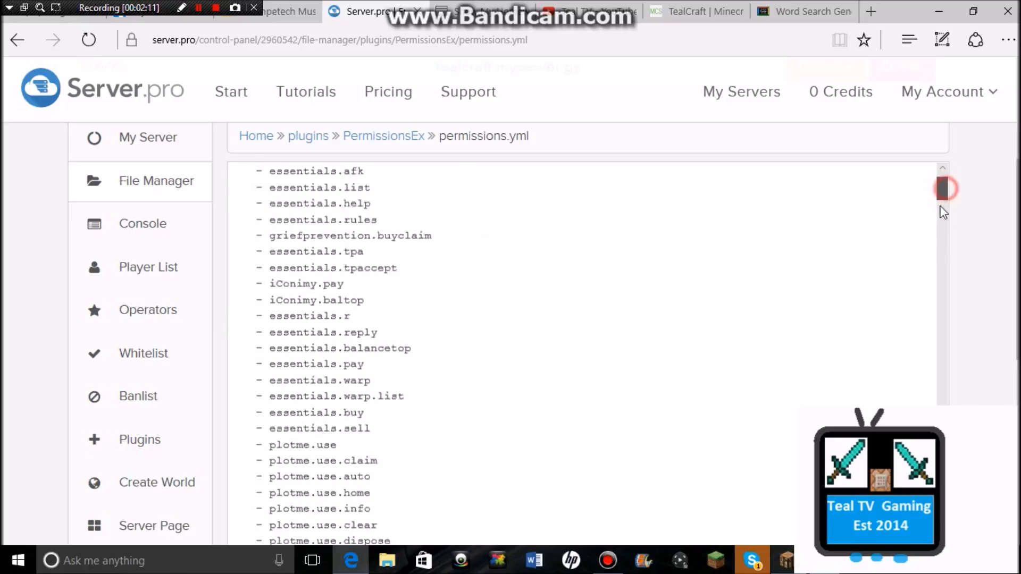
scroll(down, 3)
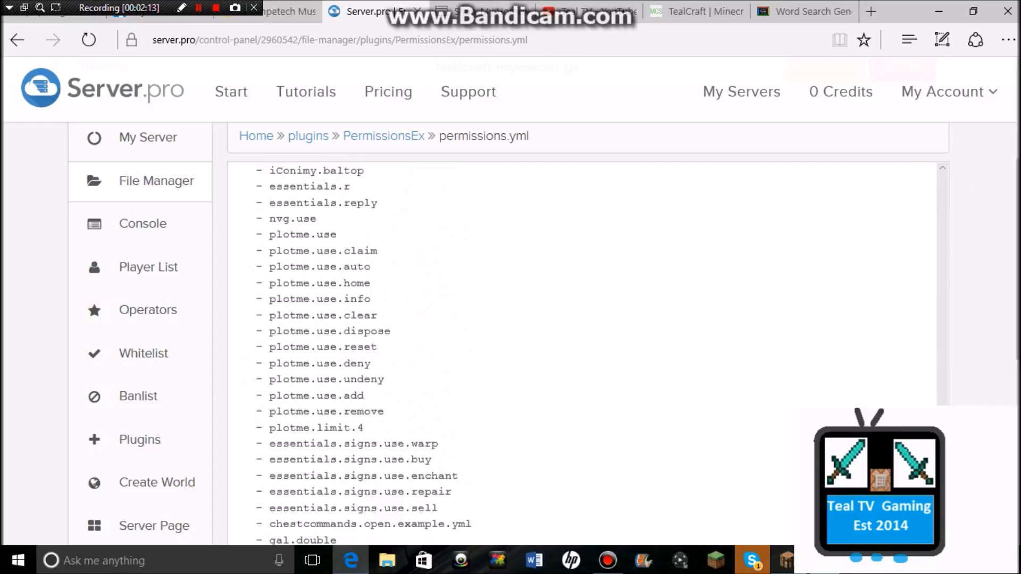
scroll(down, 3)
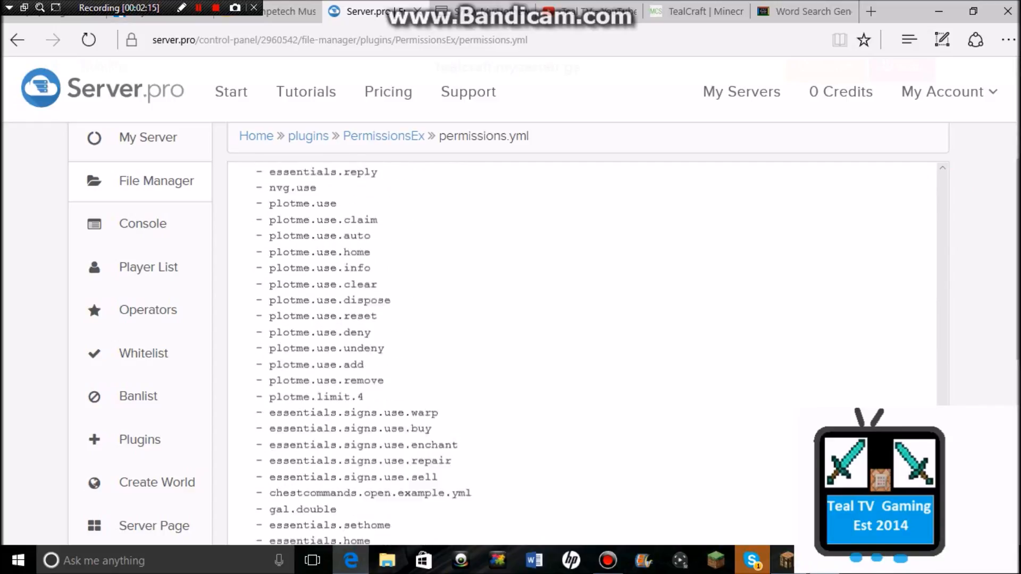
scroll(down, 3)
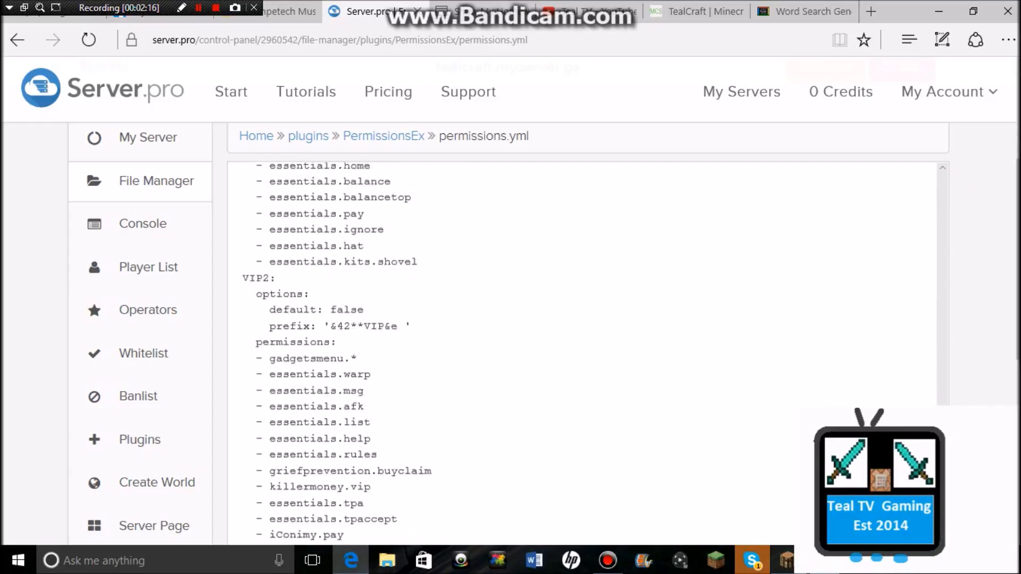
scroll(down, 3)
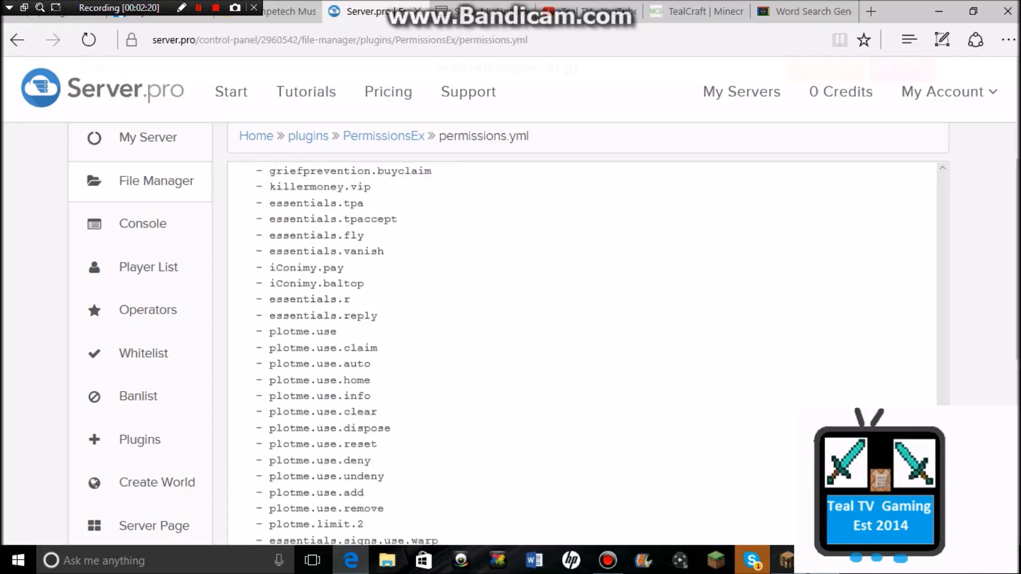
scroll(up, 3)
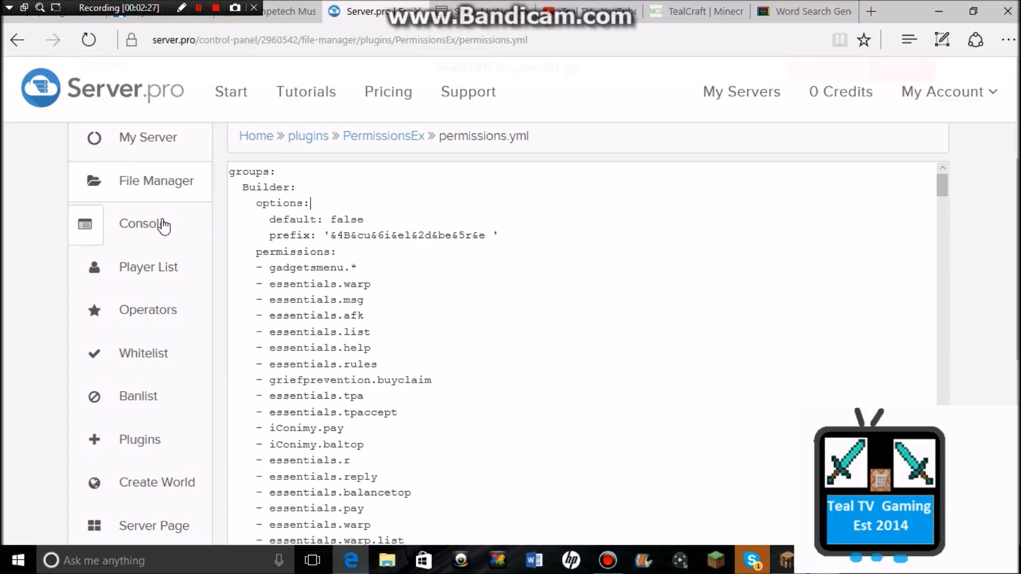
Send 'reload' again from the Console, then switch to the TealCraft Minecraft game.
click(139, 223)
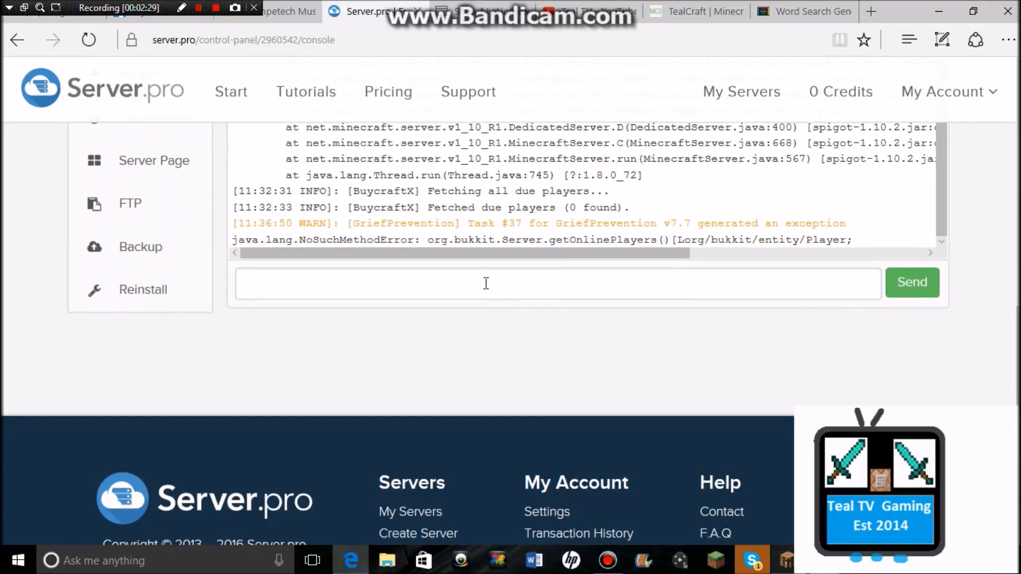
text(reloa)
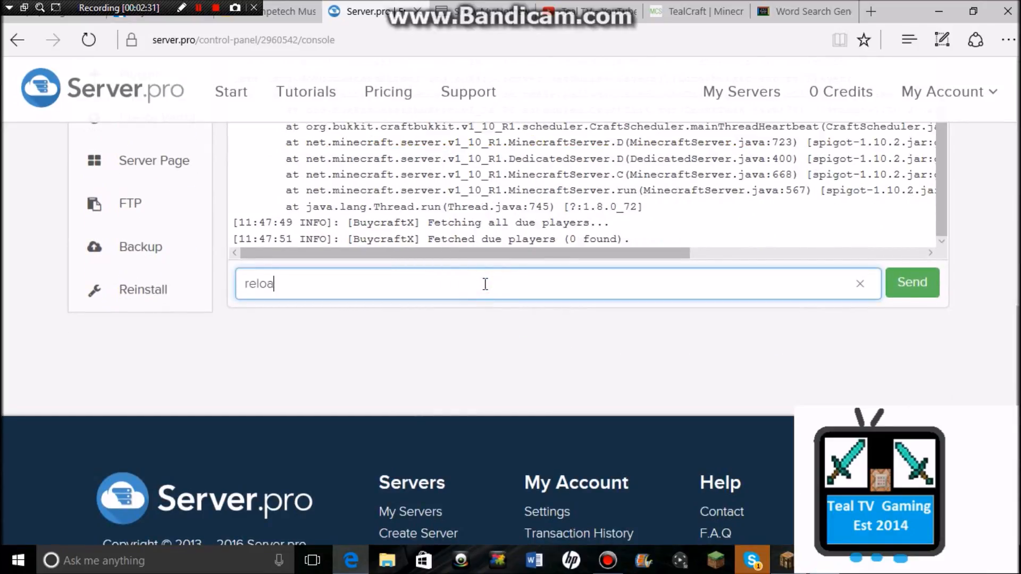
click(859, 283)
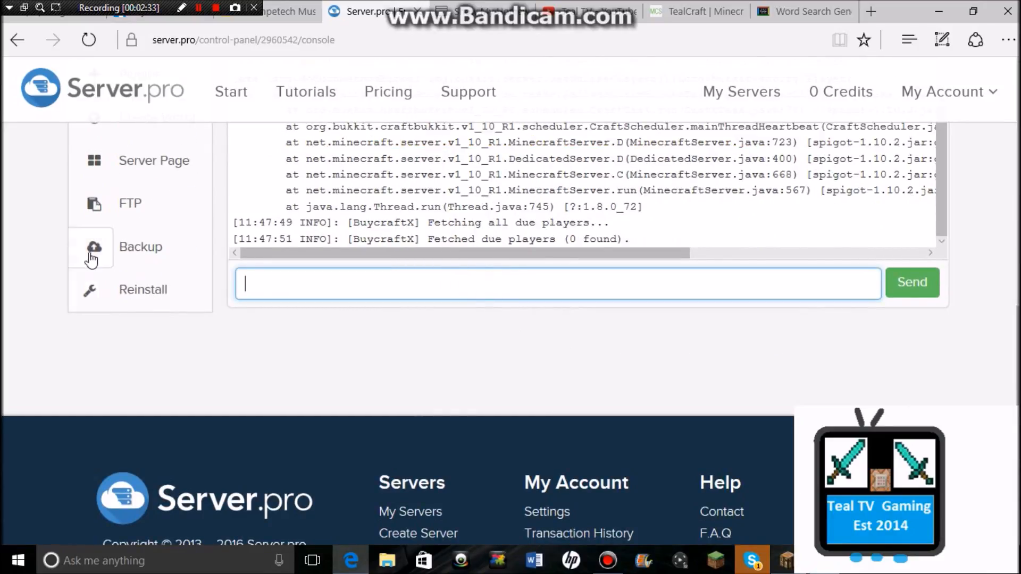
scroll(up, 3)
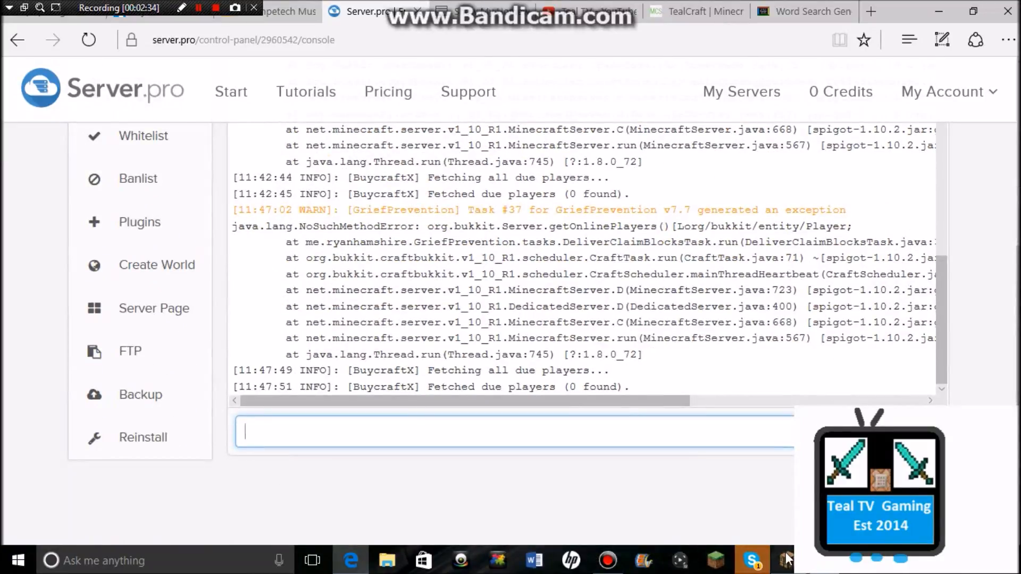
click(782, 560)
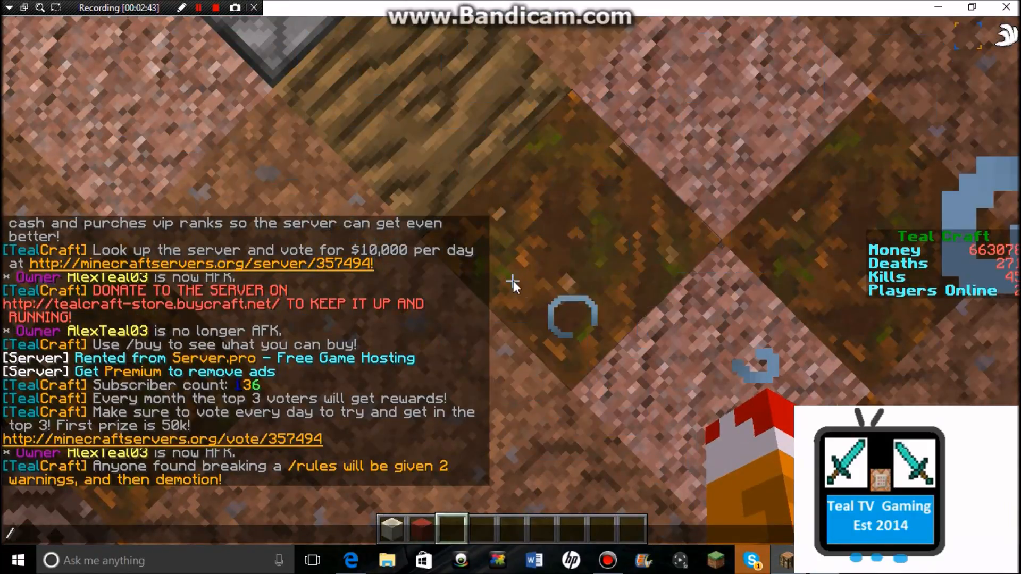
text(p)
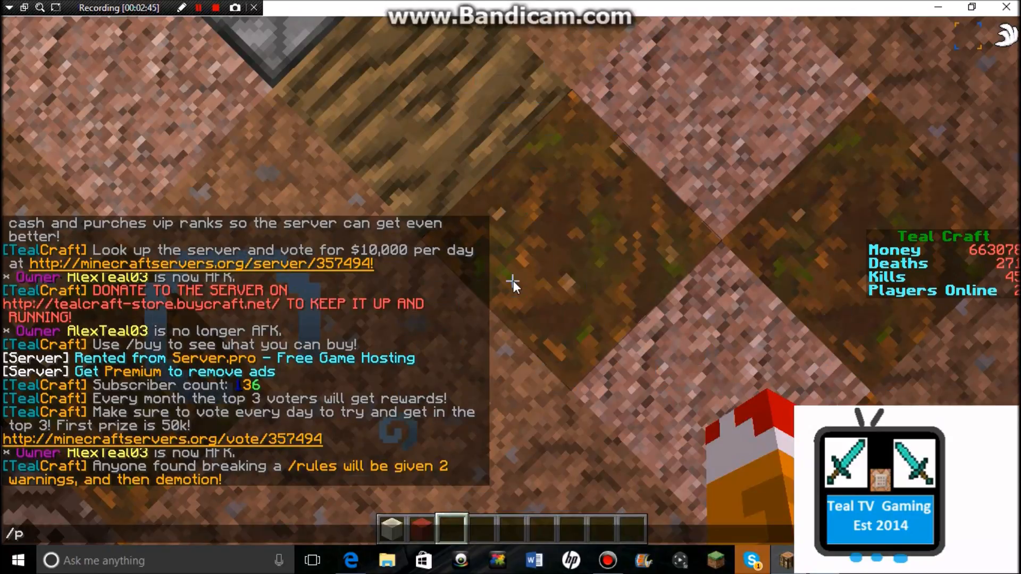
text(ex)
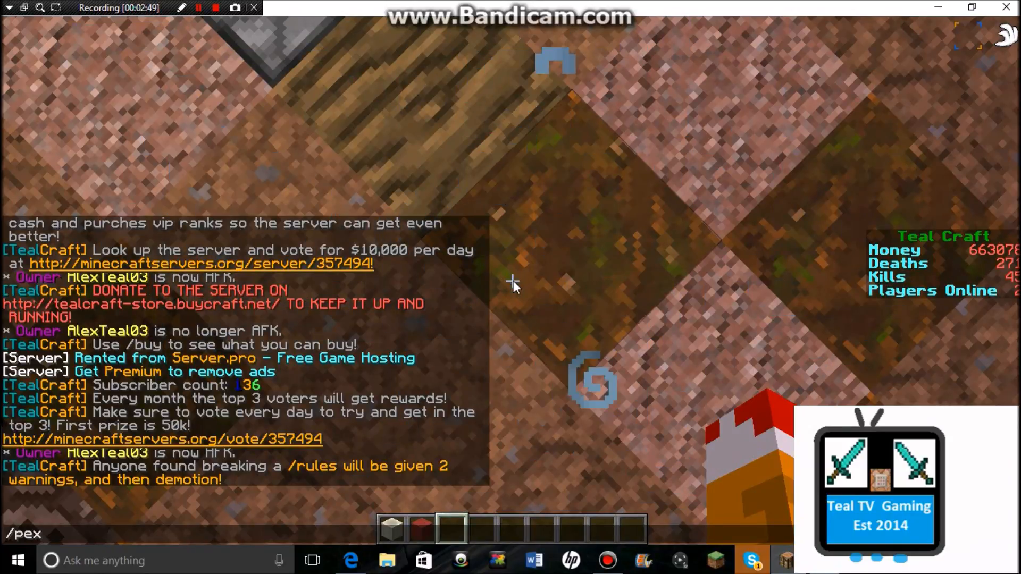
text(user)
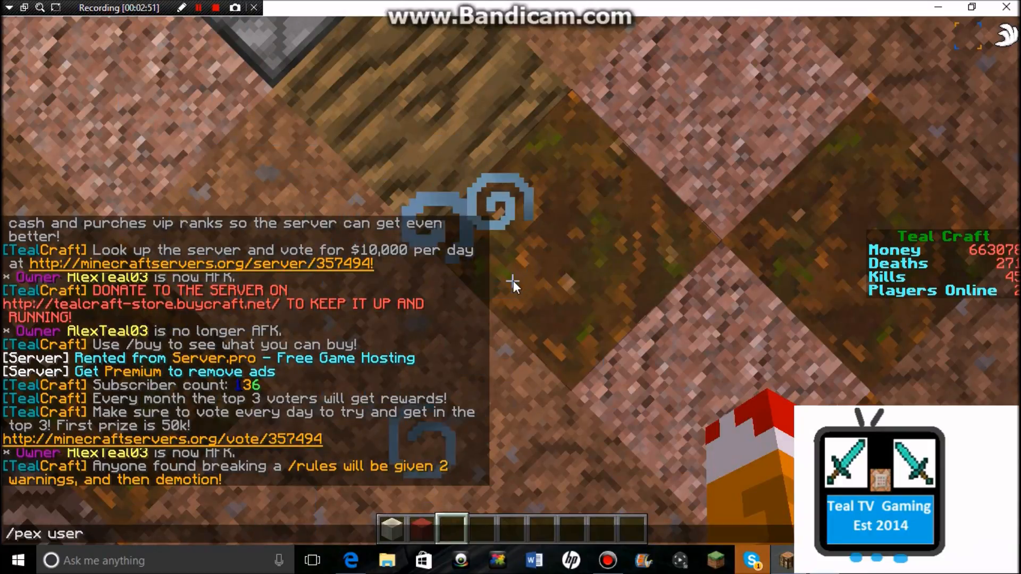
text(al)
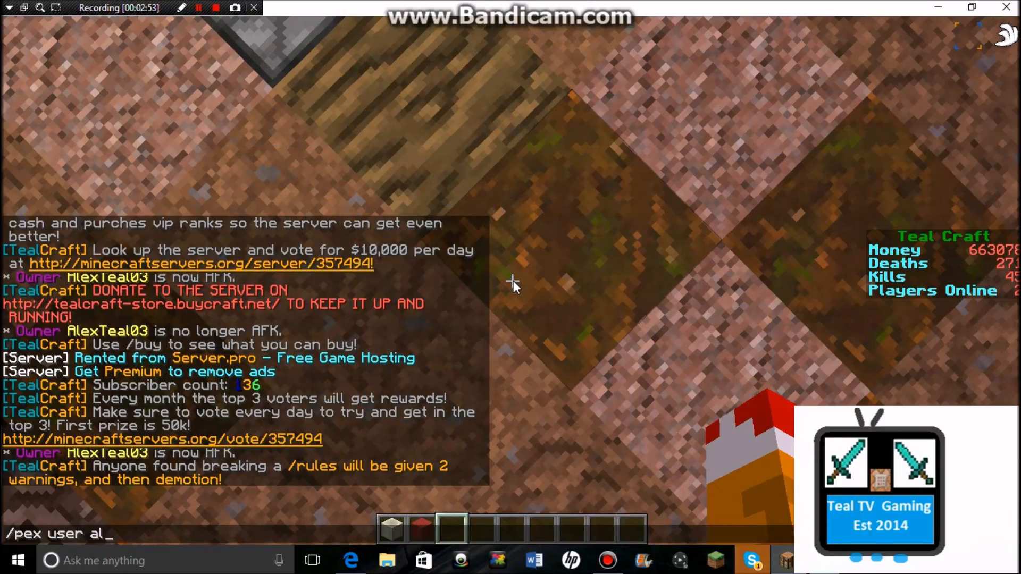
text(AlexTeal03)
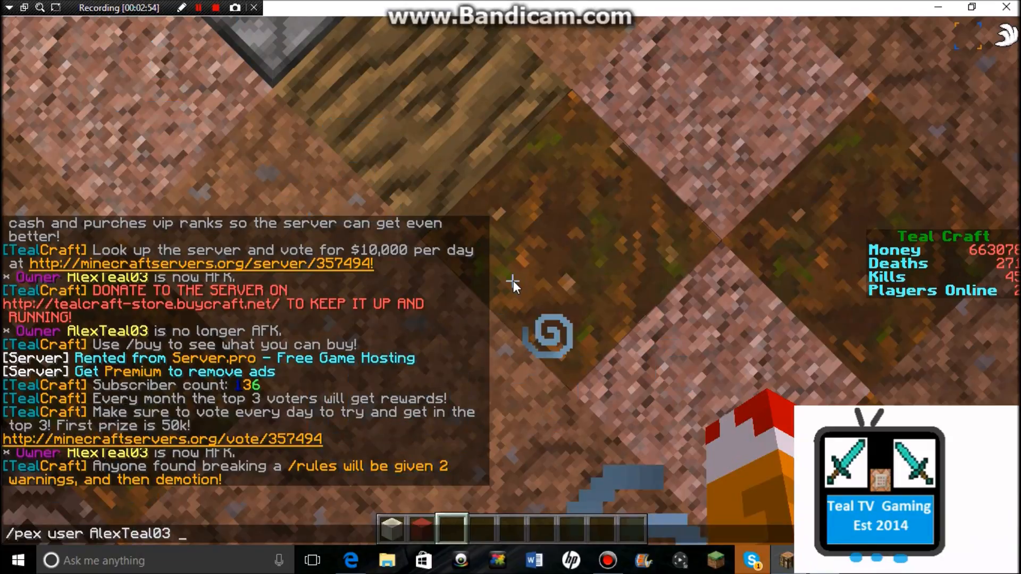
text(Owner)
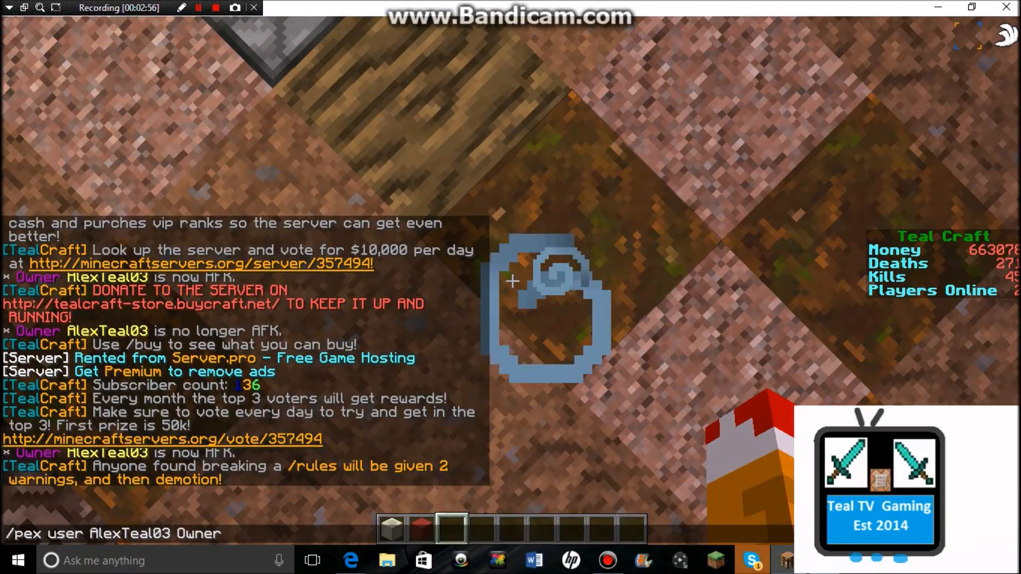
key(Return)
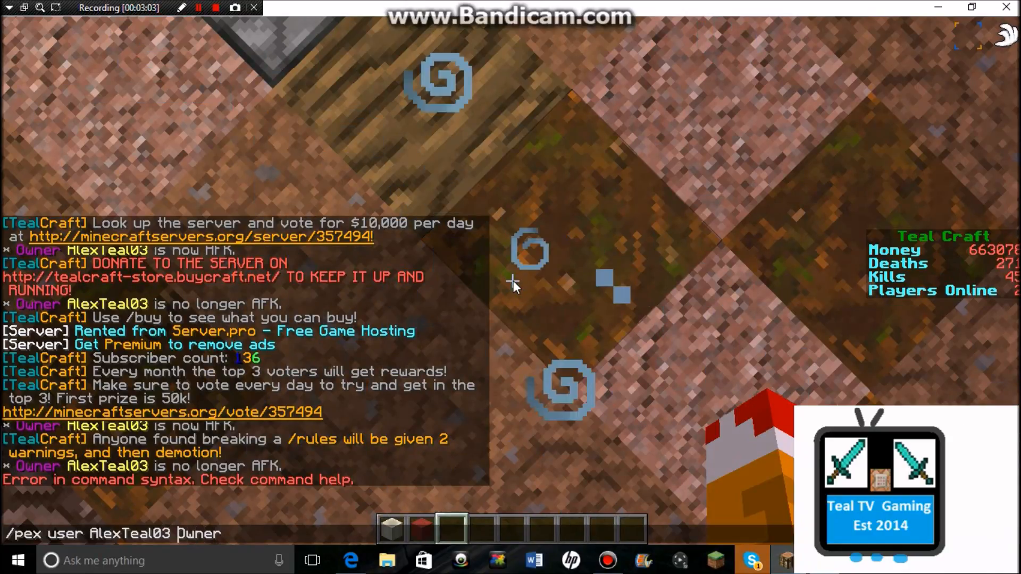
text(group se)
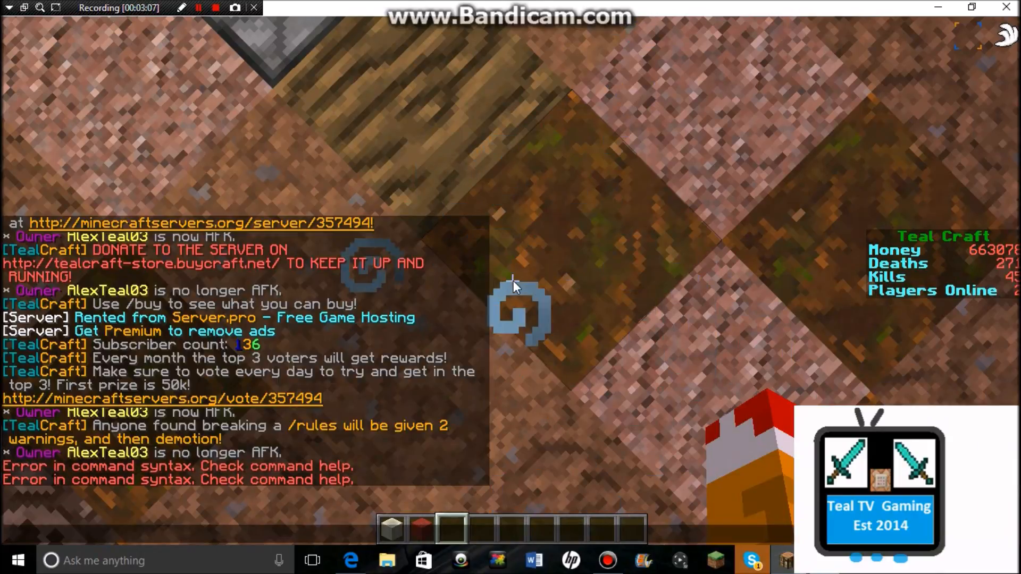
text(/pex user AlexTeal03 group set Owner)
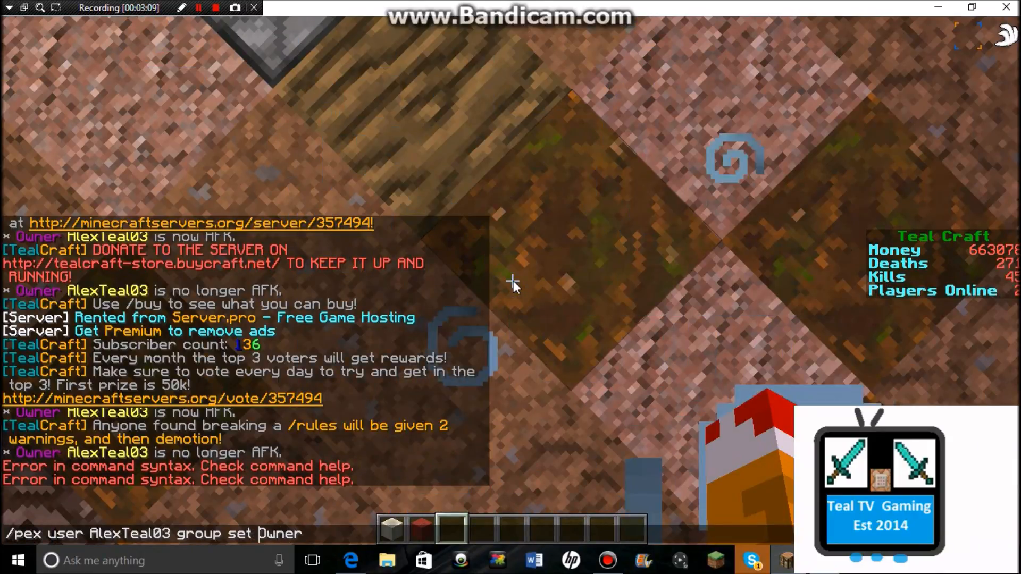
key(Return)
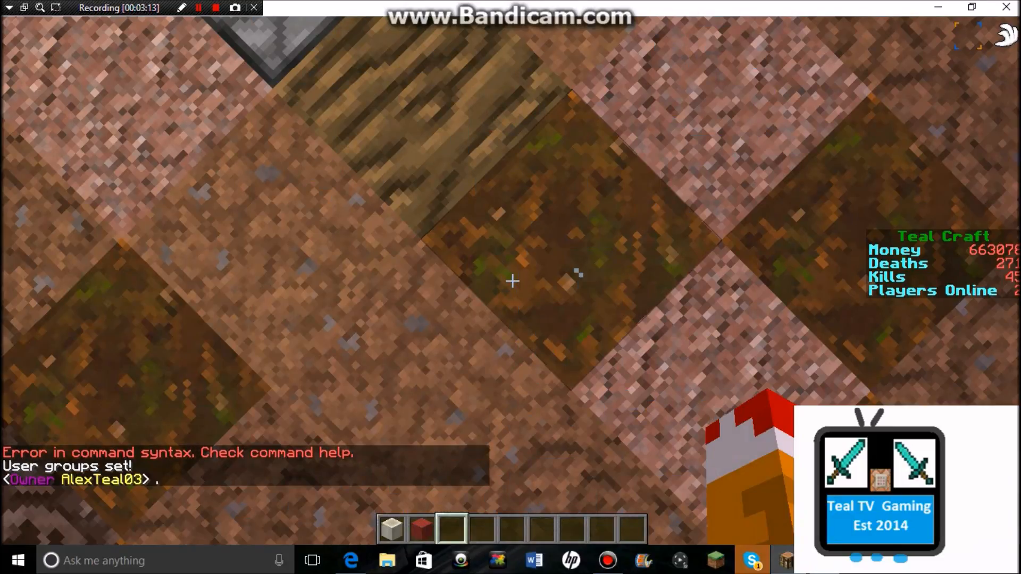
key(/)
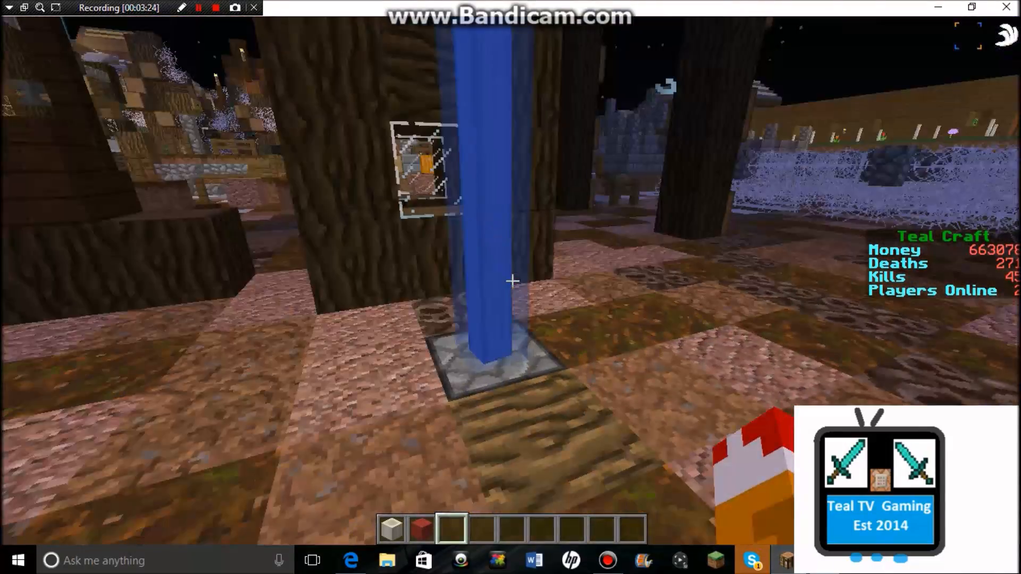
mouse_move(510, 280)
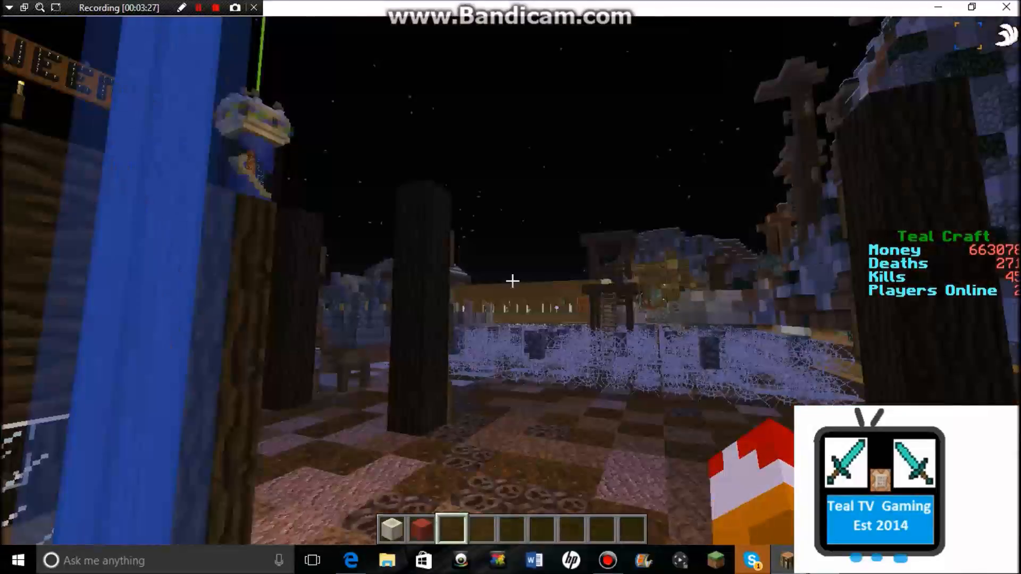